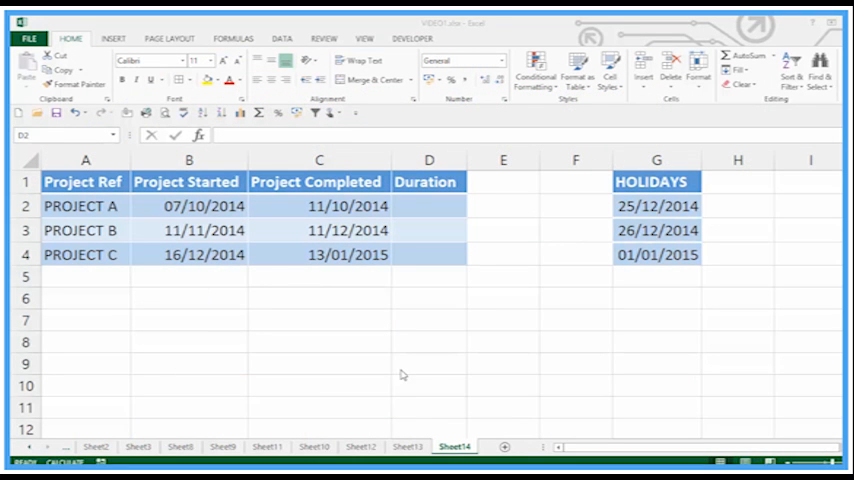
mouse_move(400, 368)
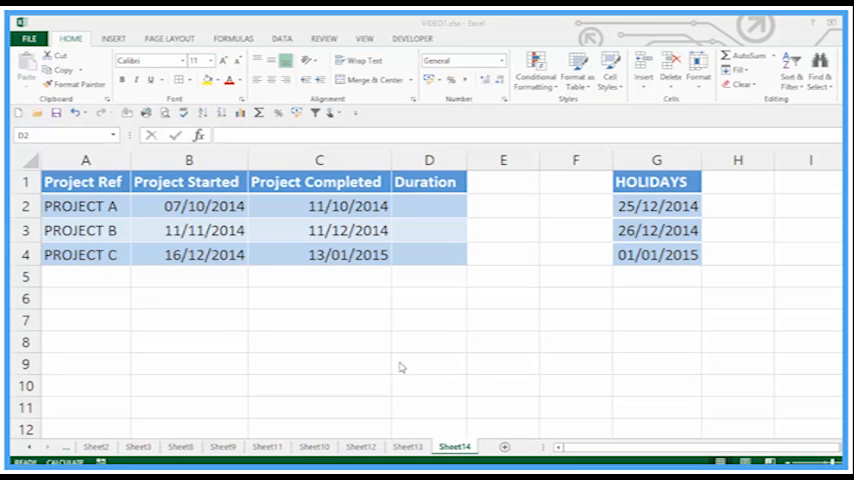
mouse_move(280, 216)
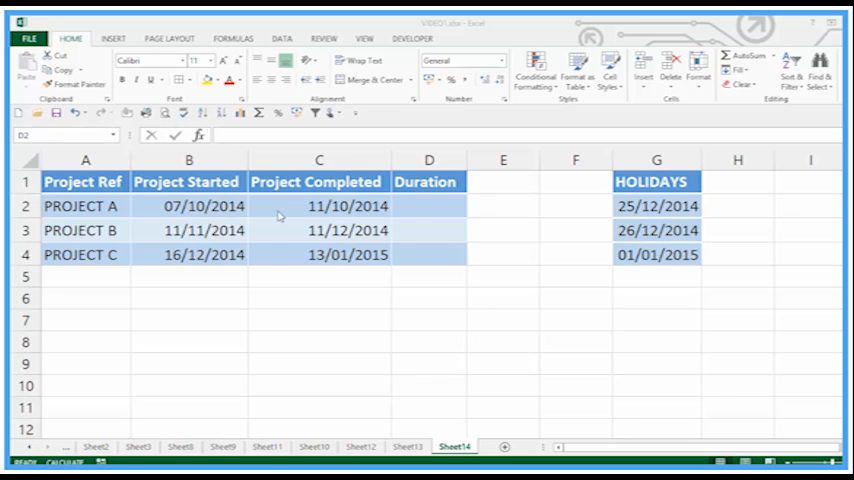
mouse_move(412, 208)
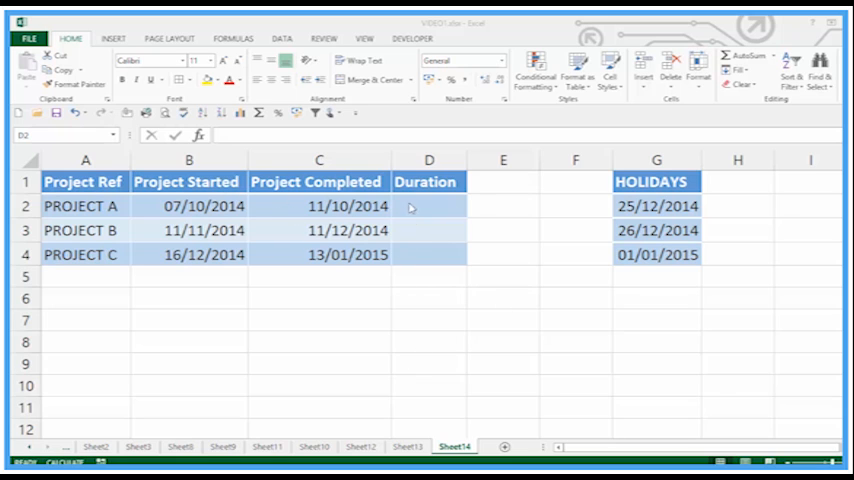
Inspect PROJECT A's Duration cell and completion date before writing the formula
left_click(428, 206)
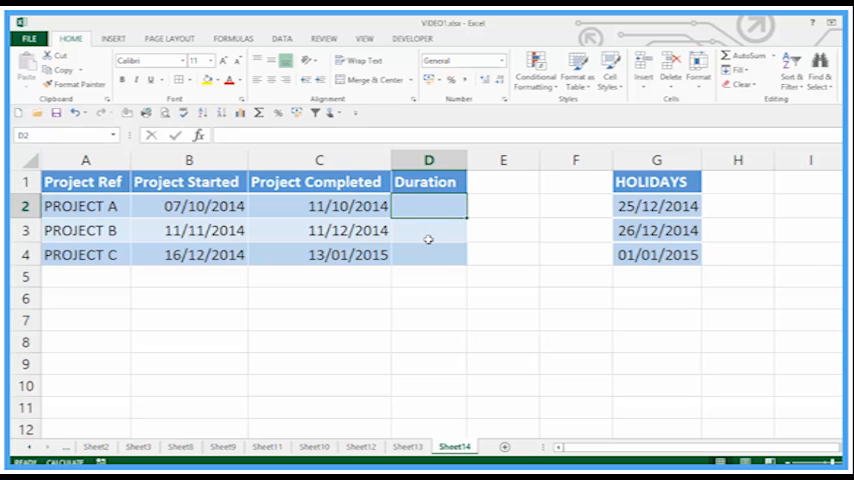
left_click(428, 296)
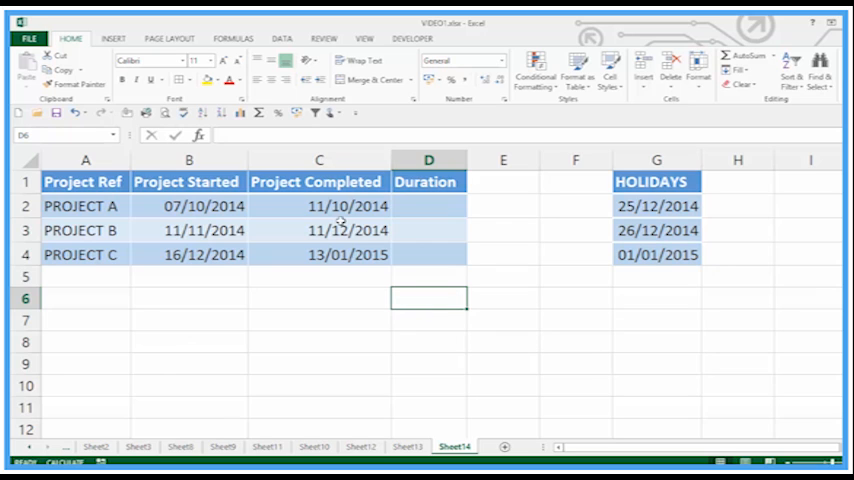
left_click(318, 206)
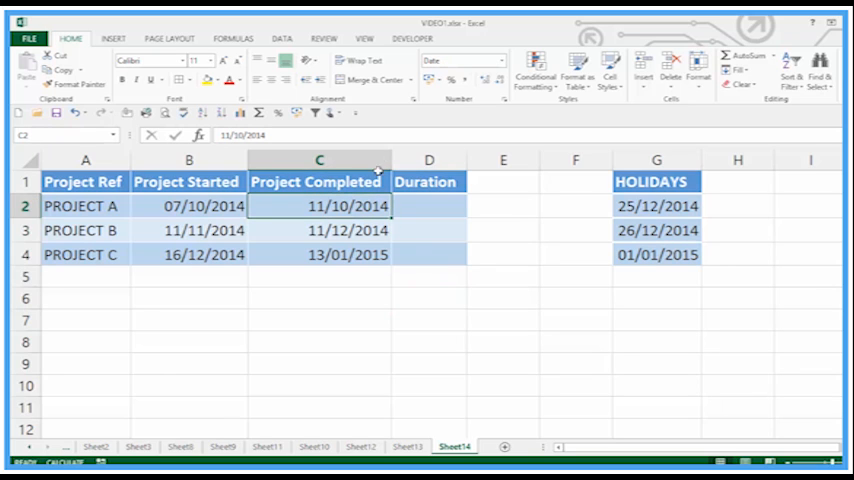
mouse_move(350, 48)
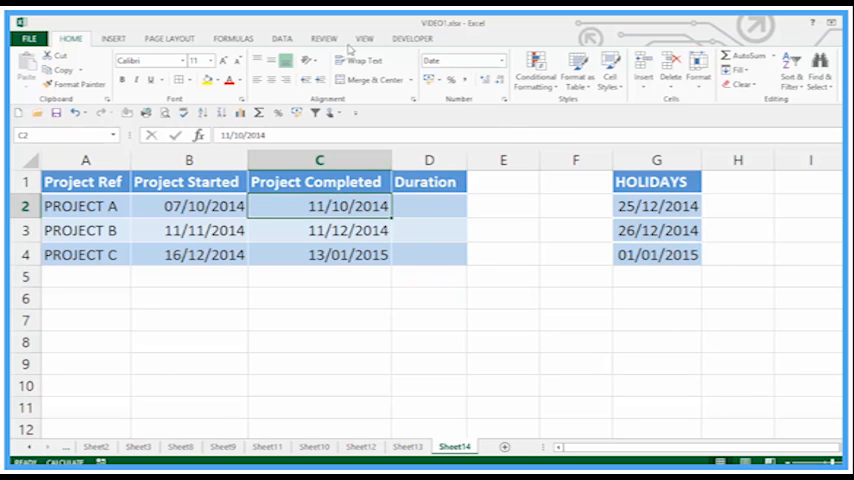
mouse_move(504, 64)
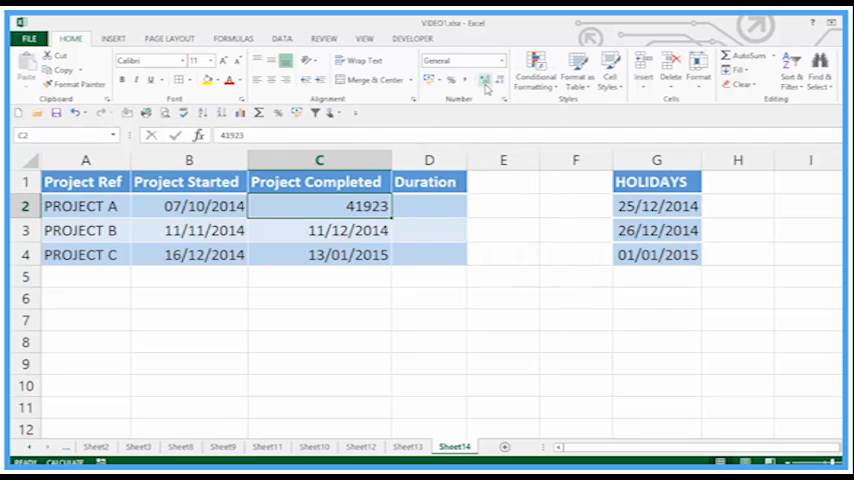
mouse_move(484, 80)
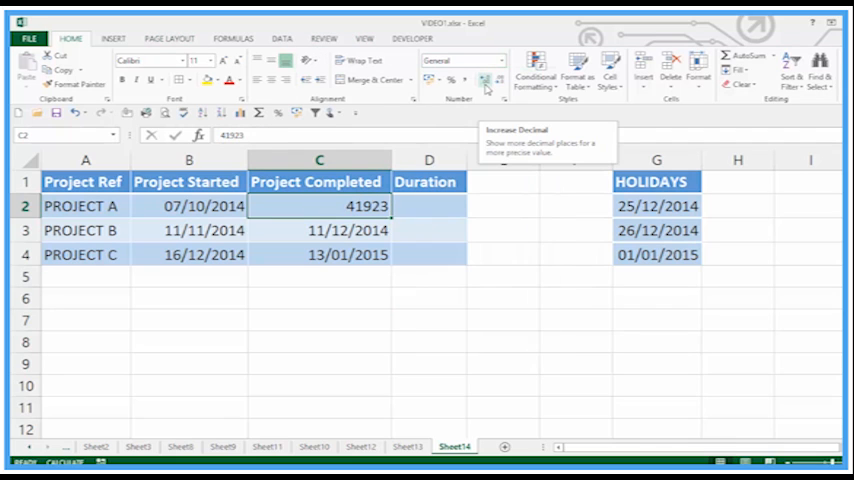
mouse_move(370, 212)
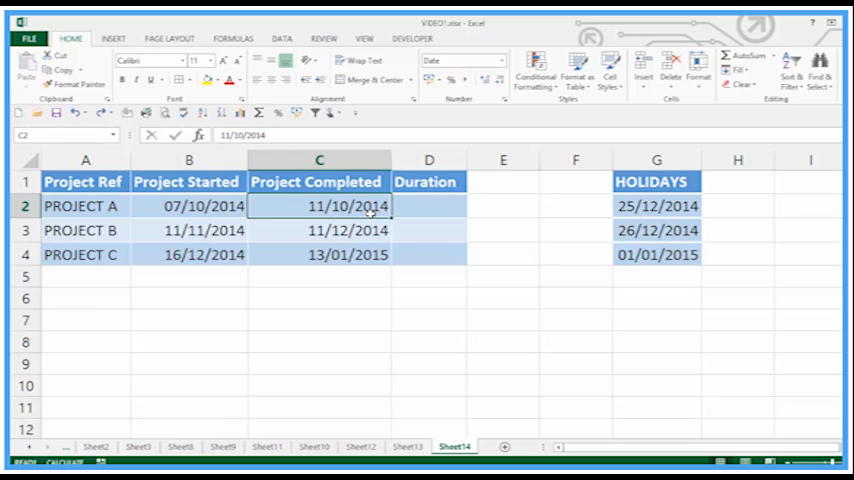
left_click(428, 206)
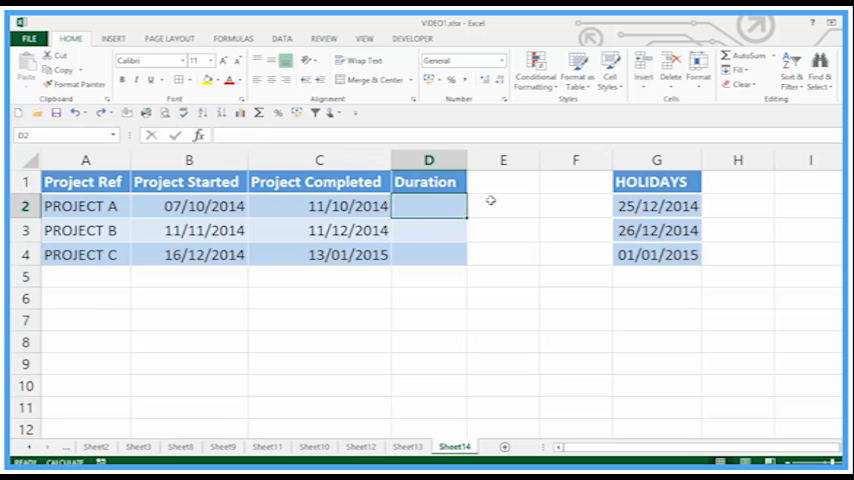
Enter completion date minus start date as PROJECT A's Duration, giving 4
type("=")
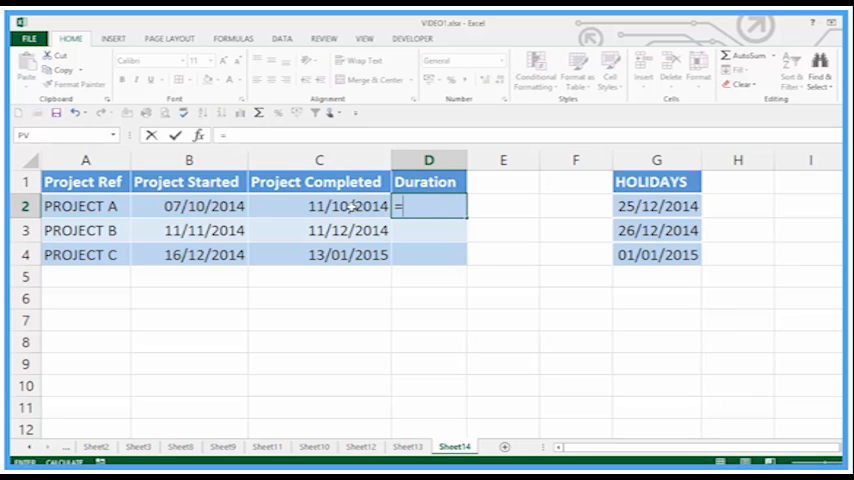
left_click(318, 204)
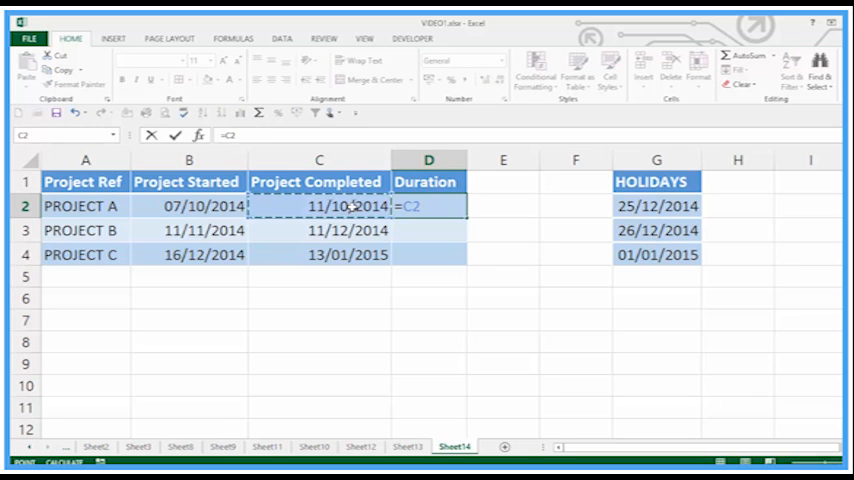
left_click(188, 206)
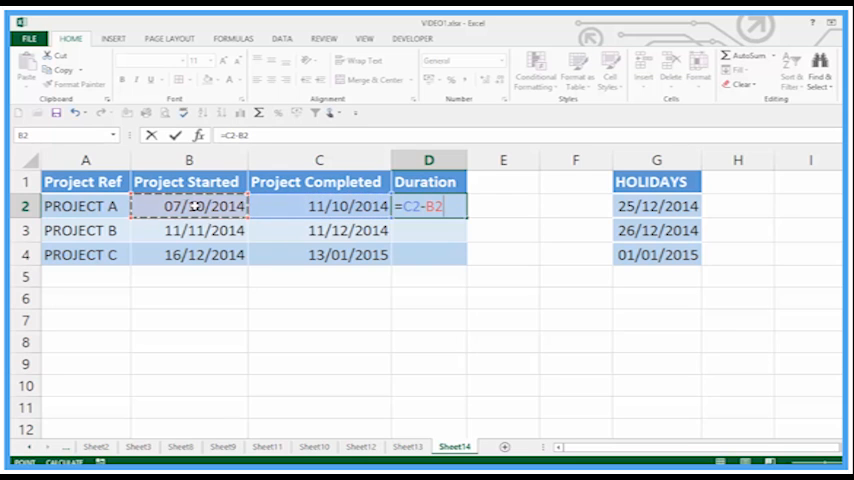
key("Return")
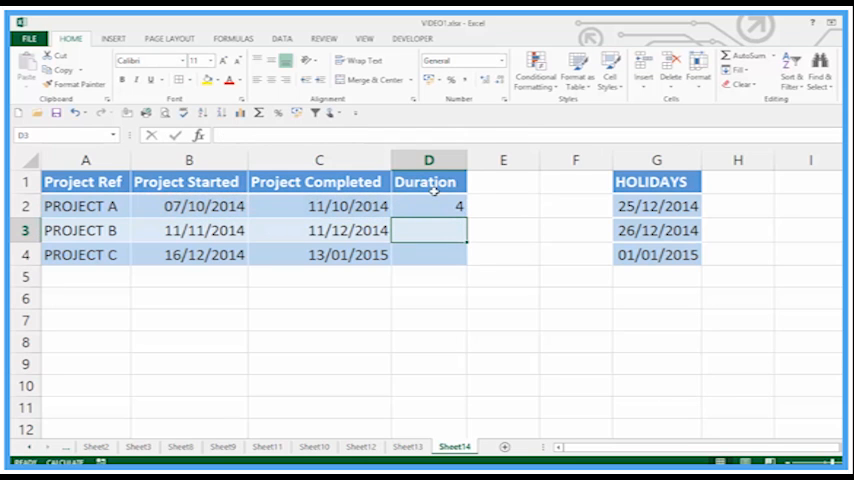
left_click(428, 204)
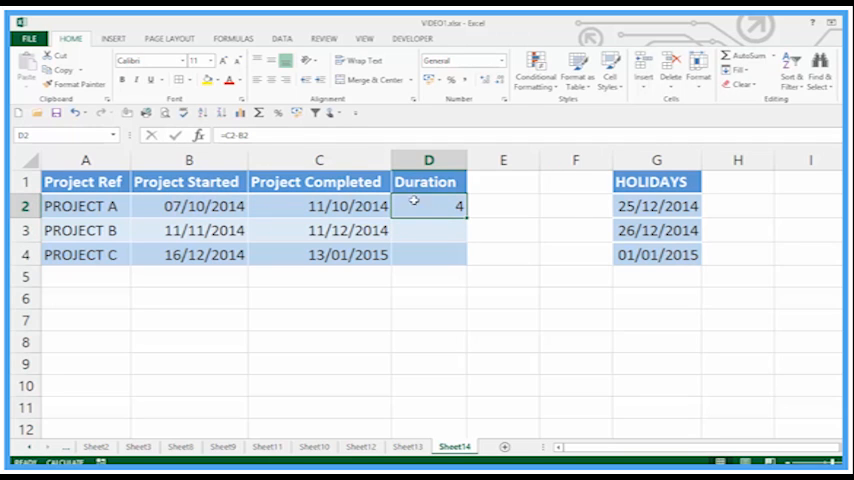
mouse_move(280, 204)
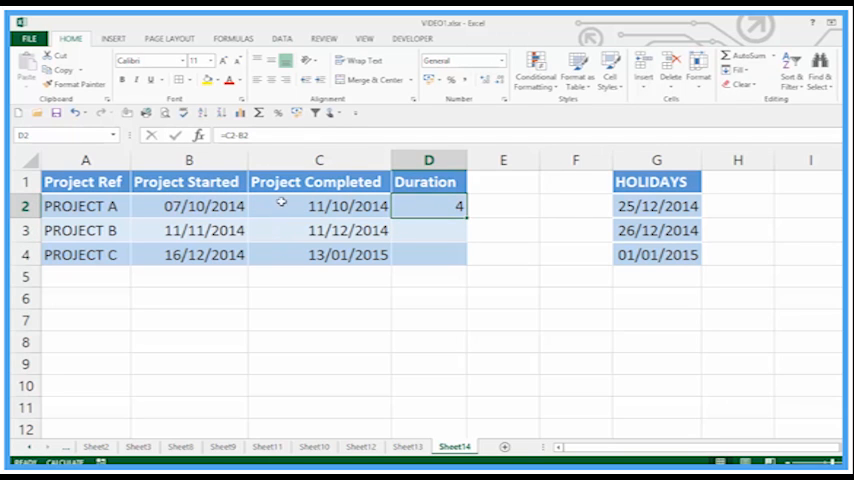
mouse_move(438, 228)
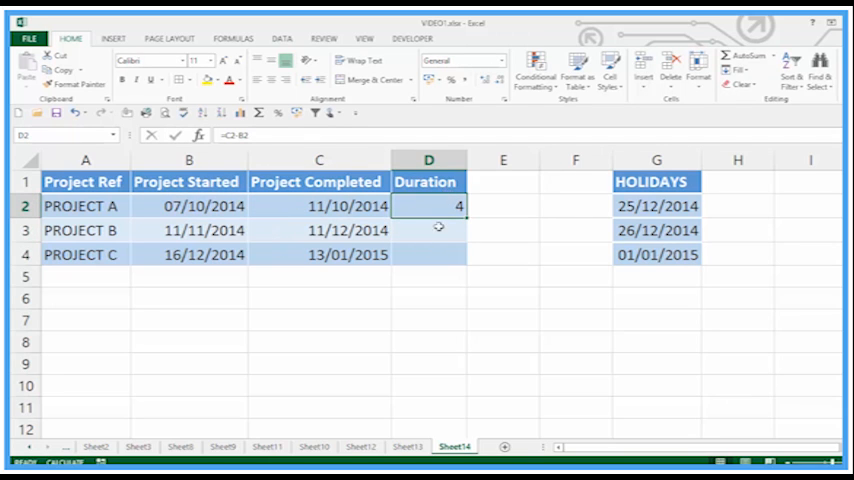
Fill the subtraction formula down through PROJECT C, giving Durations 30 and 28
left_click_drag(428, 206, 428, 254)
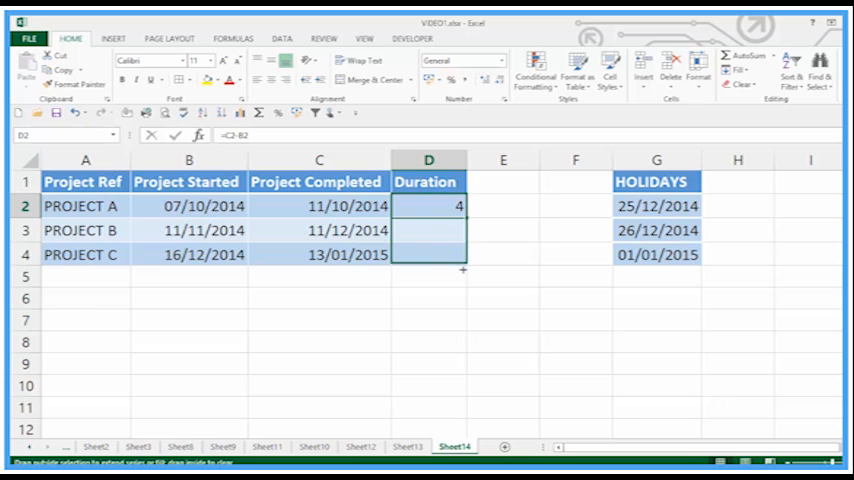
left_click_drag(462, 212, 462, 262)
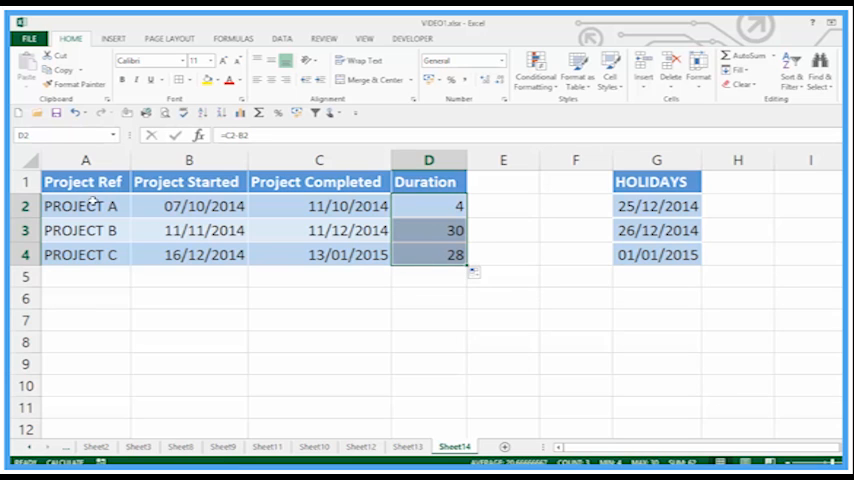
mouse_move(332, 208)
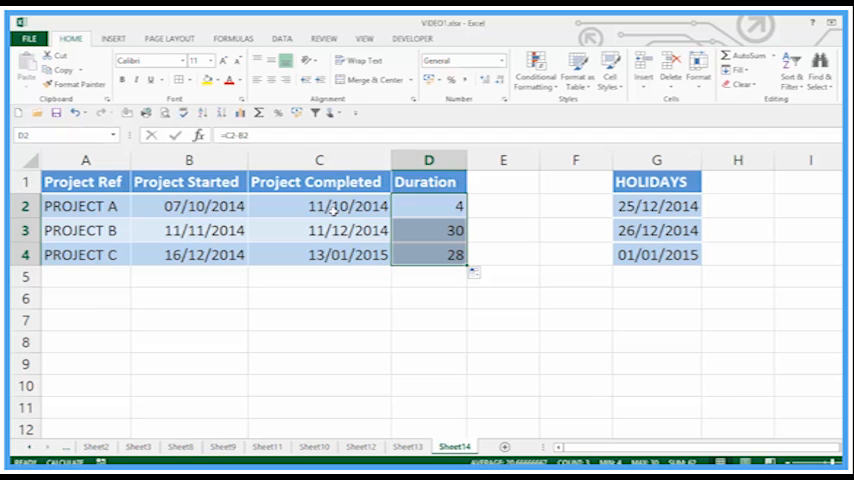
mouse_move(560, 156)
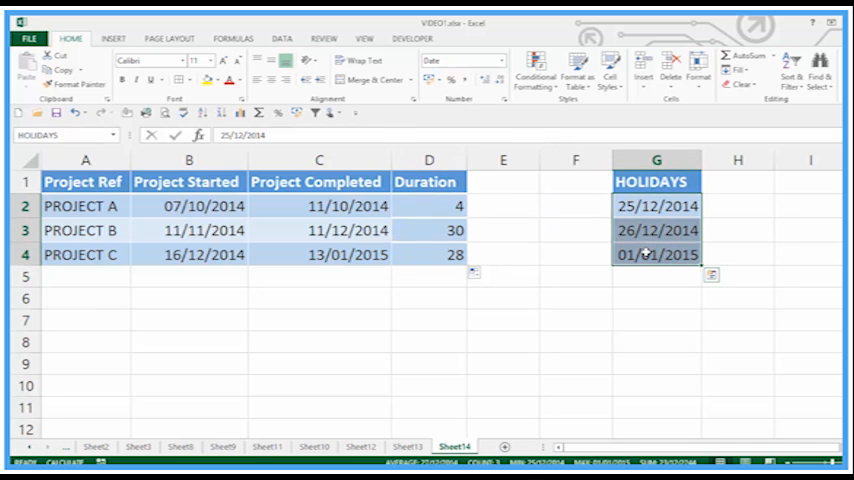
mouse_move(570, 250)
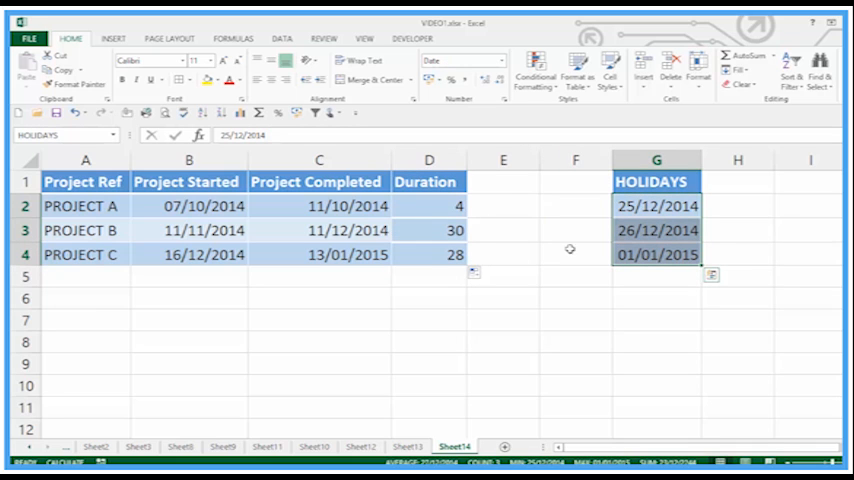
Jump to the HOLIDAYS named range via Go To, then select and clear the three Duration results
left_click(428, 320)
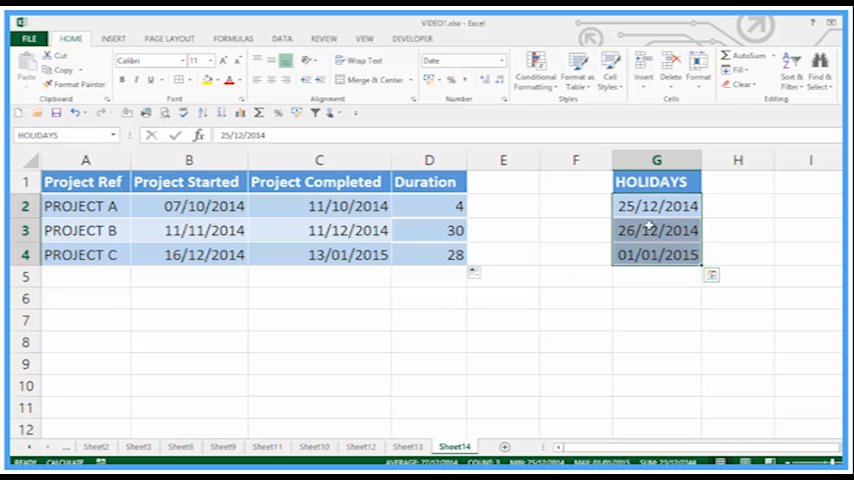
left_click(576, 320)
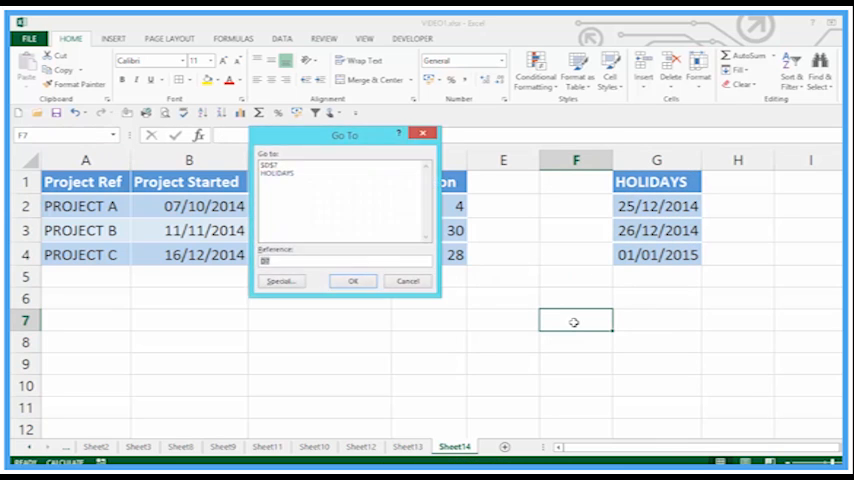
left_click(280, 172)
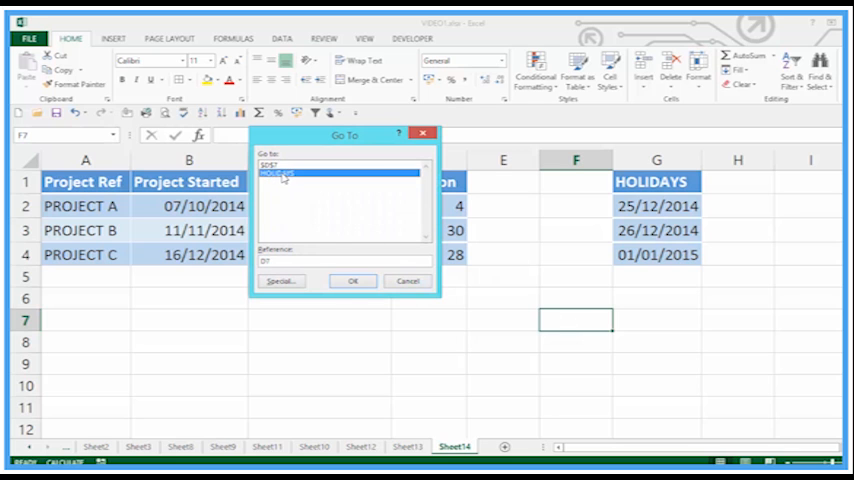
left_click(352, 280)
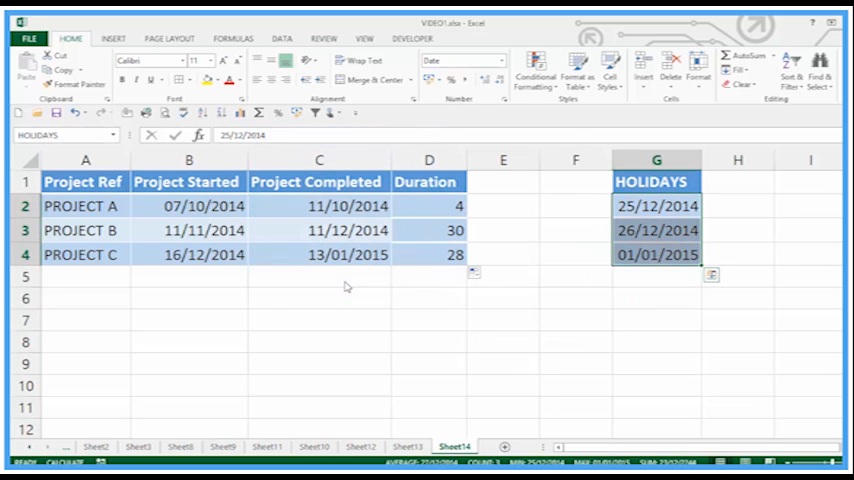
mouse_move(540, 318)
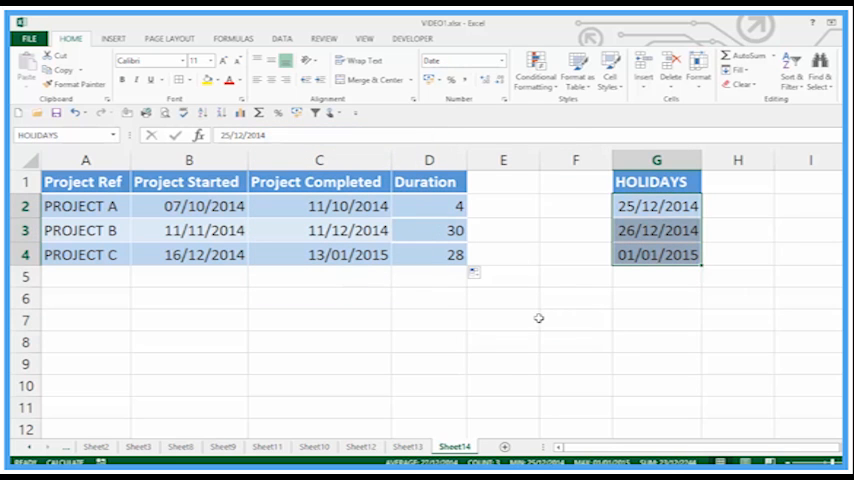
left_click(504, 320)
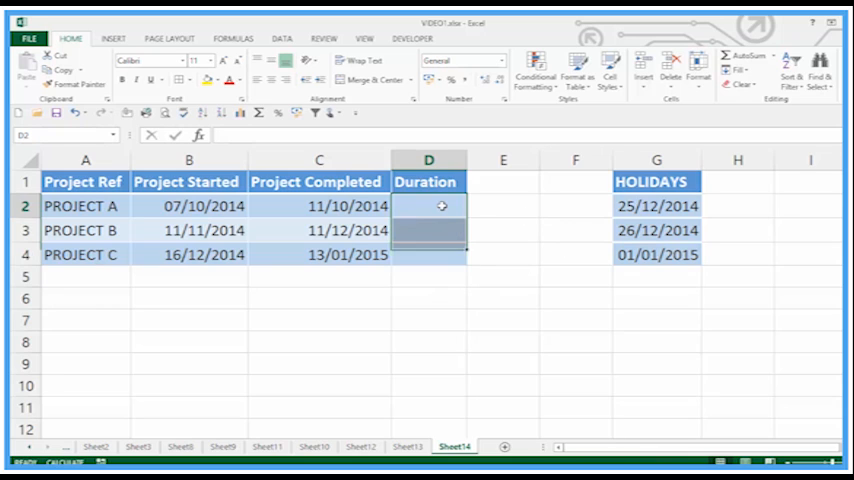
Start =NETWORKDAYS( in Project A's Duration with its start and completion dates as arguments
left_click(428, 206)
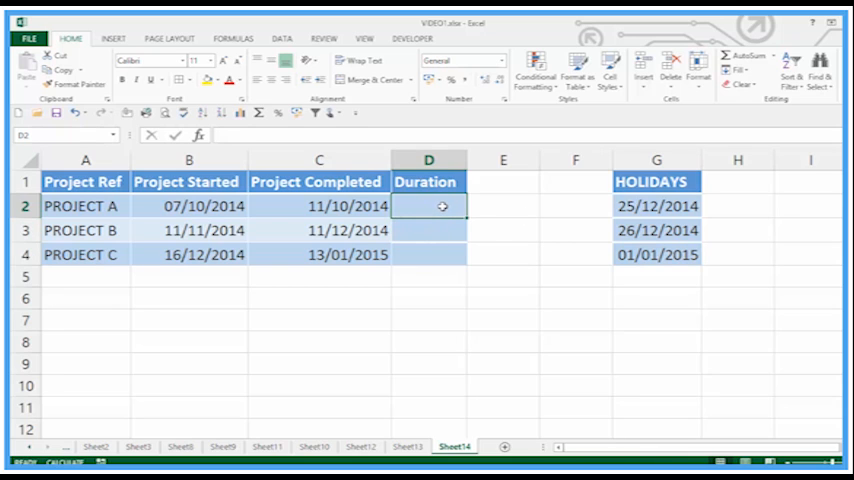
type("=")
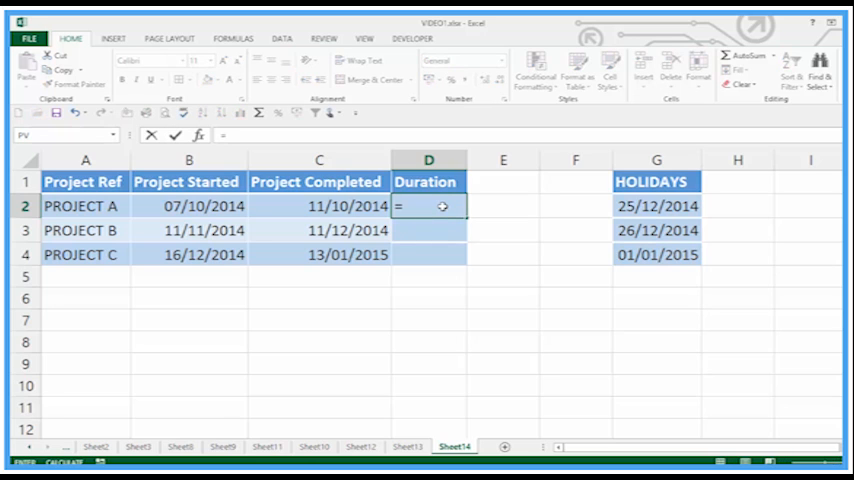
type("n")
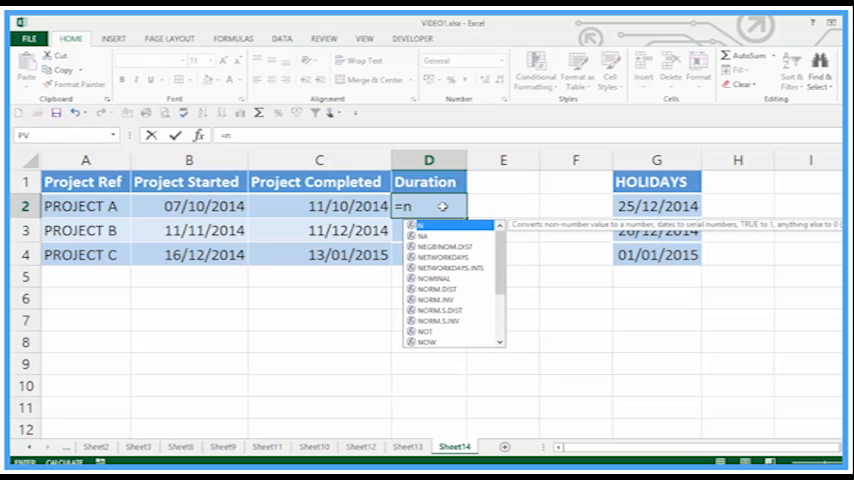
type("etw")
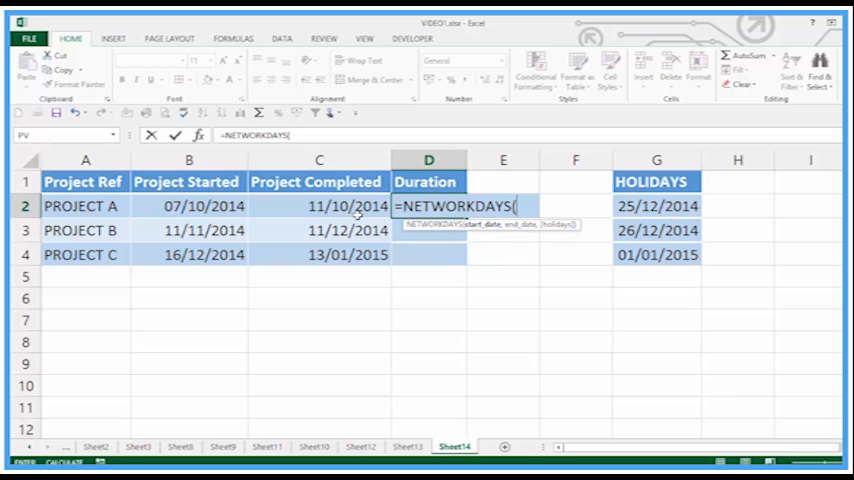
left_click(188, 206)
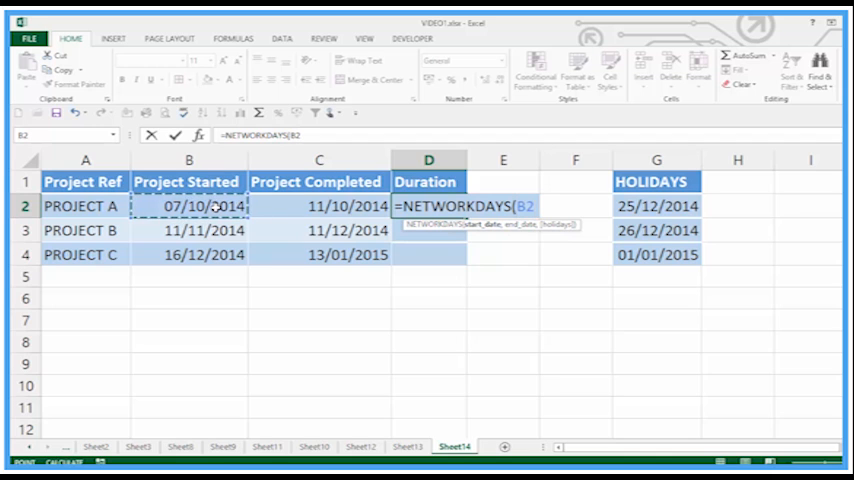
type(",")
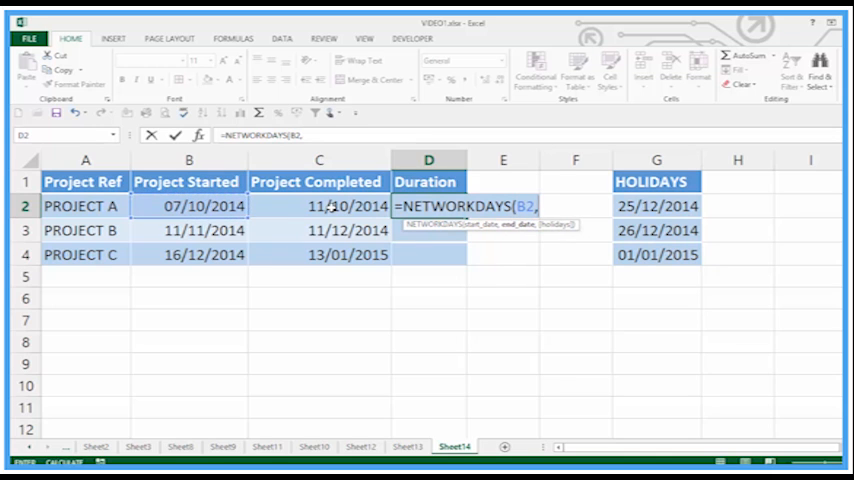
left_click(318, 206)
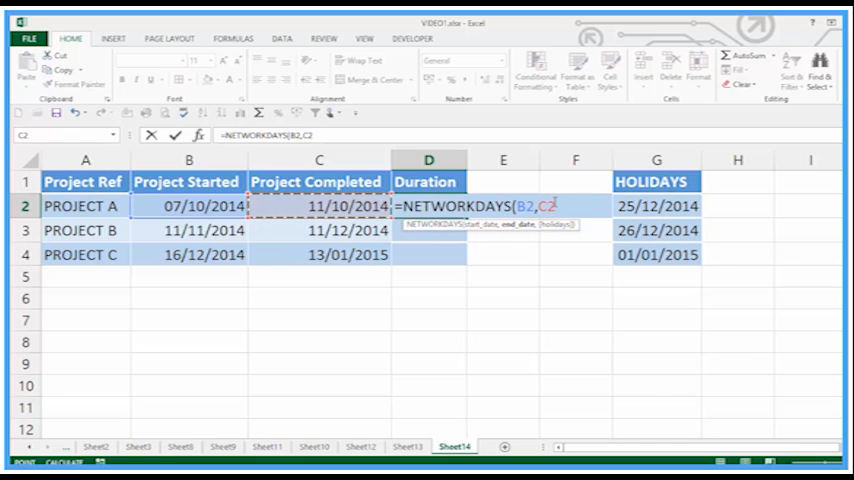
Pass the HOLIDAYS dates in G2:G4 as days to exclude and close the formula
left_click(656, 206)
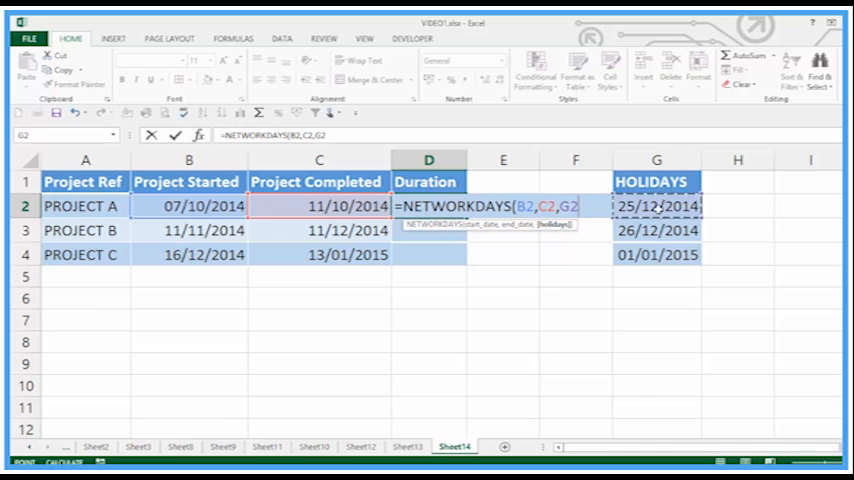
left_click_drag(656, 206, 656, 254)
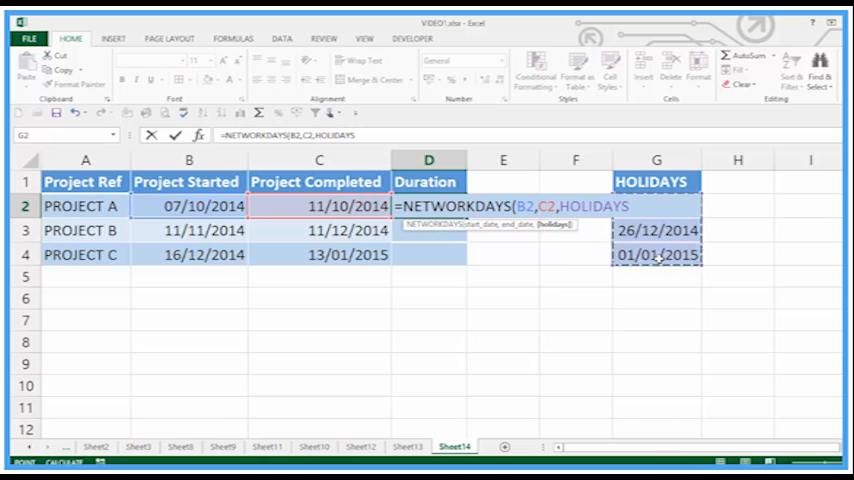
type(")")
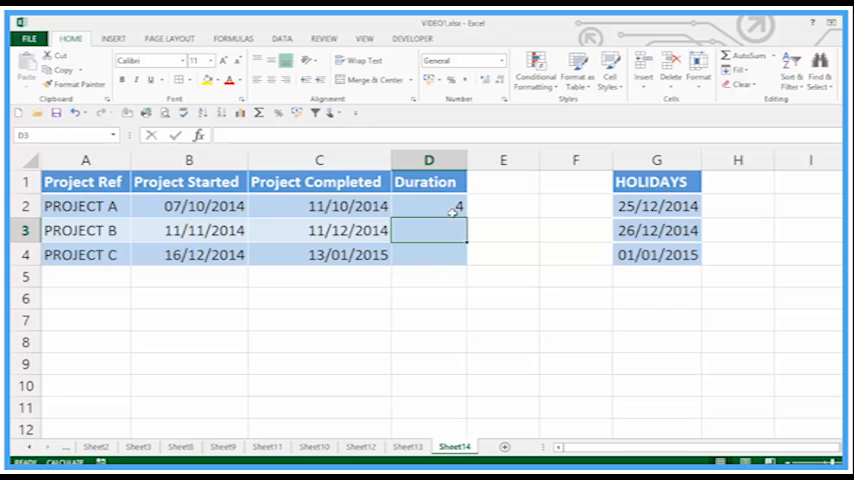
Fill the NETWORKDAYS formula down to Projects B and C, giving 4, 23 and 18, and review Project C's formula
left_click(428, 206)
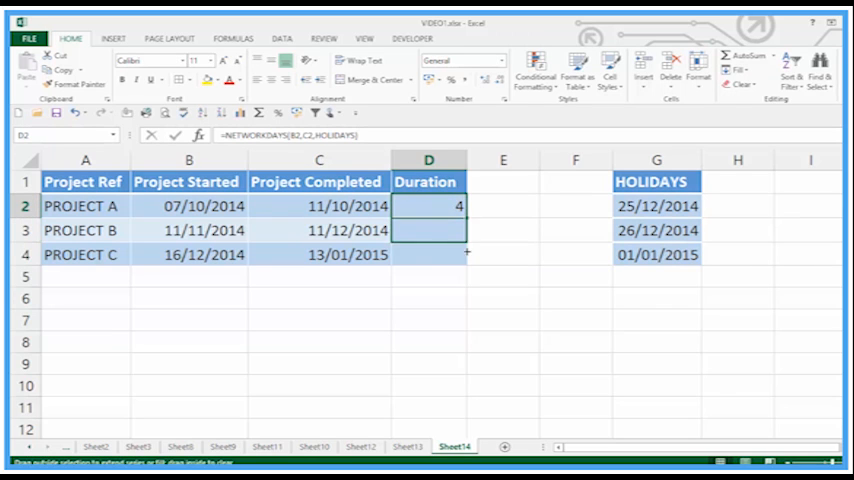
left_click_drag(466, 216, 466, 264)
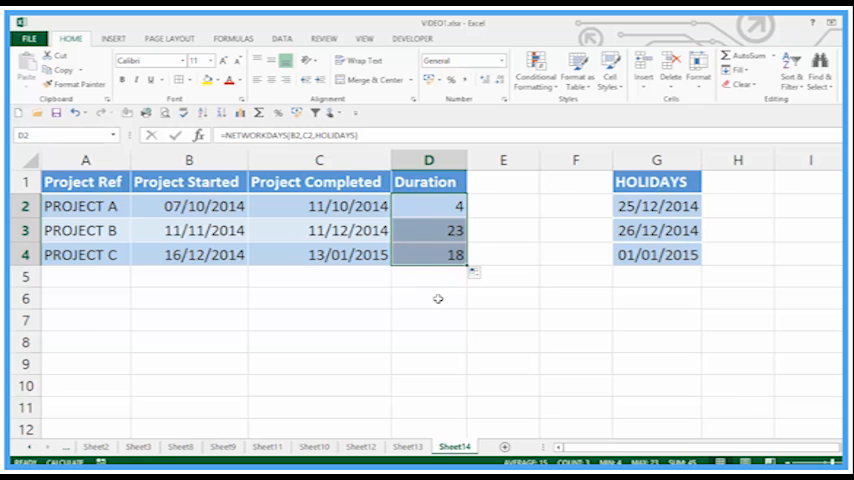
left_click(428, 298)
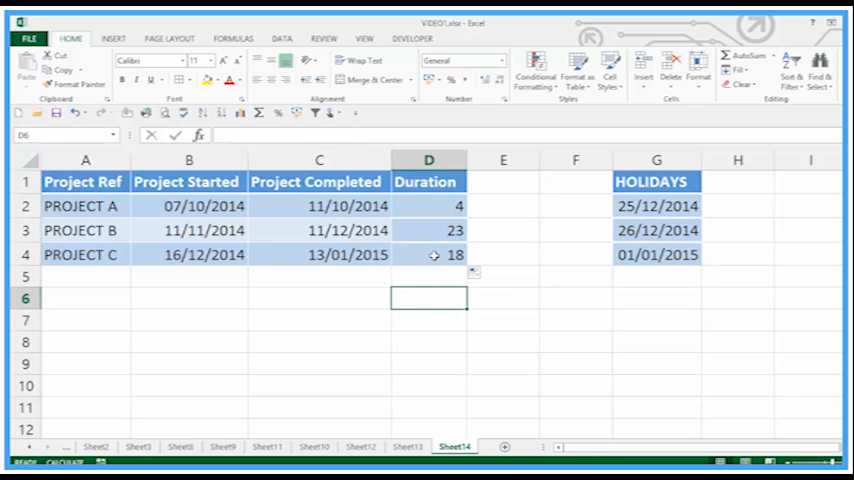
left_click(428, 254)
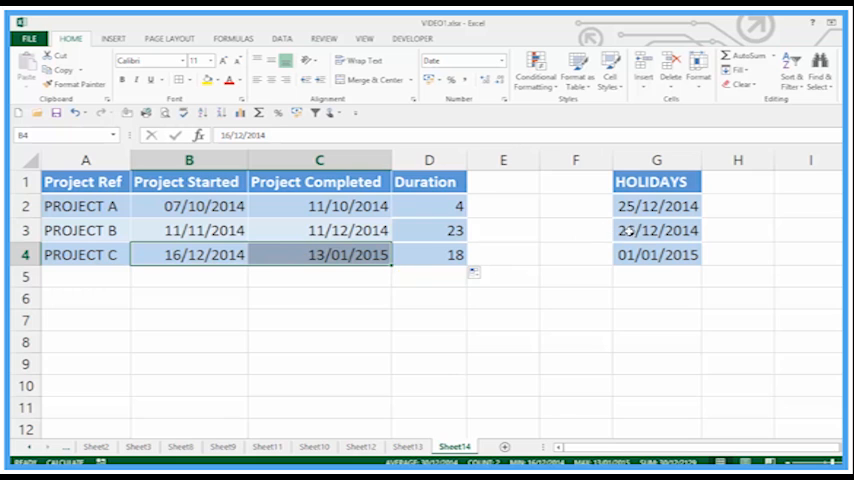
left_click(428, 256)
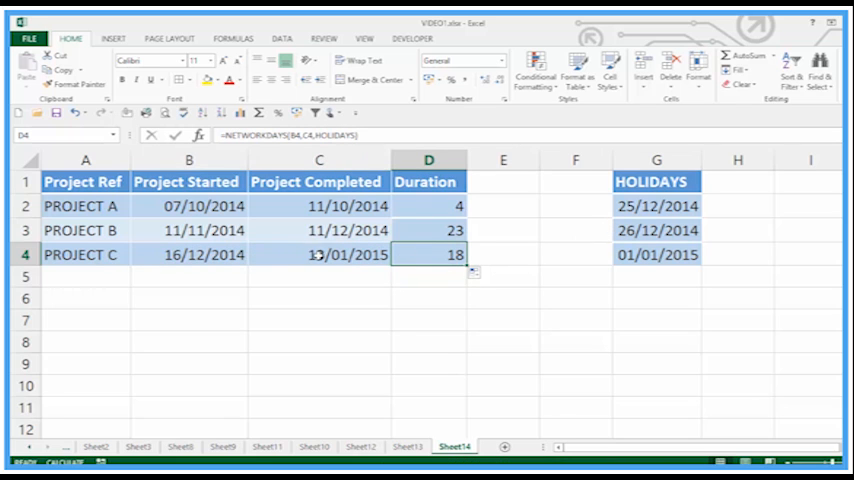
Select G2:G4 to confirm the holiday dates carry the HOLIDAYS name, then return to Project C's formula
left_click(656, 206)
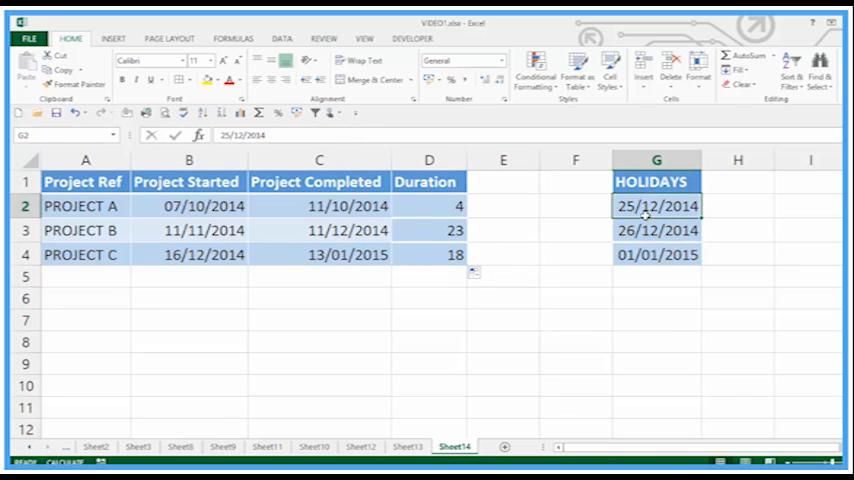
left_click_drag(656, 206, 656, 254)
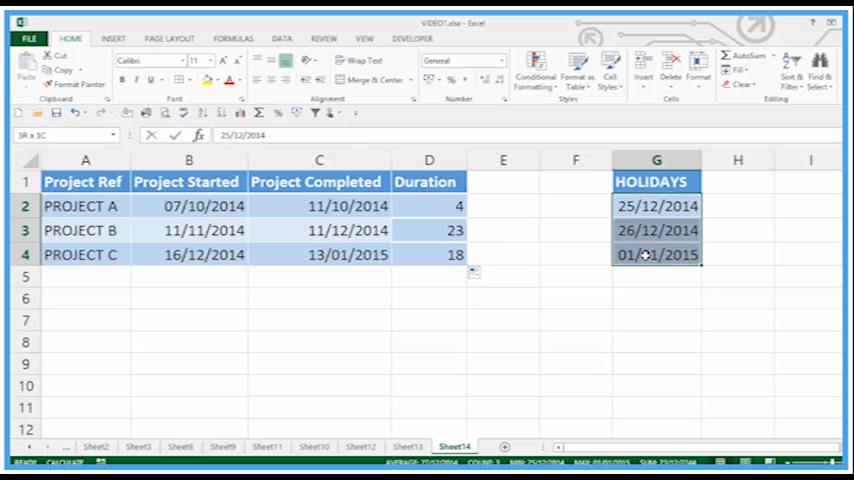
left_click(644, 256)
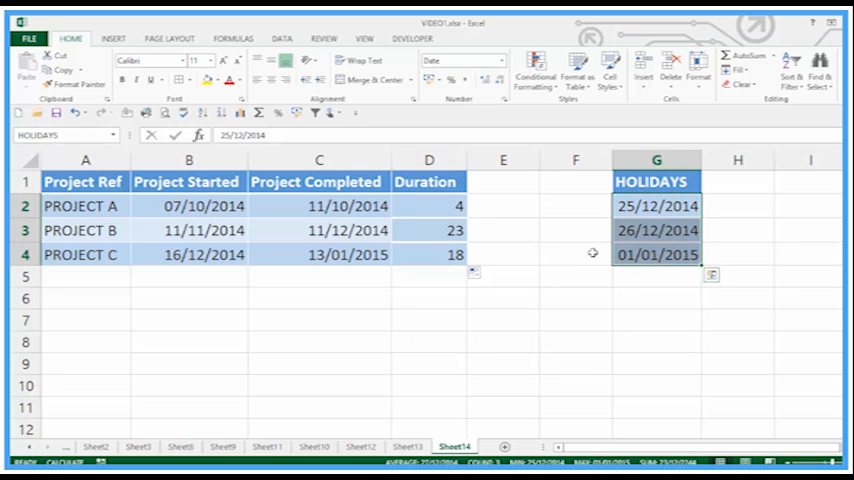
left_click(428, 254)
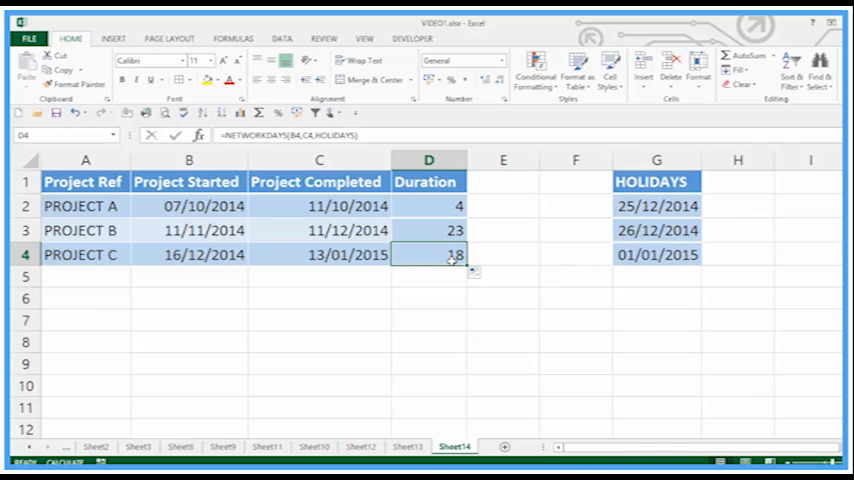
left_click(318, 298)
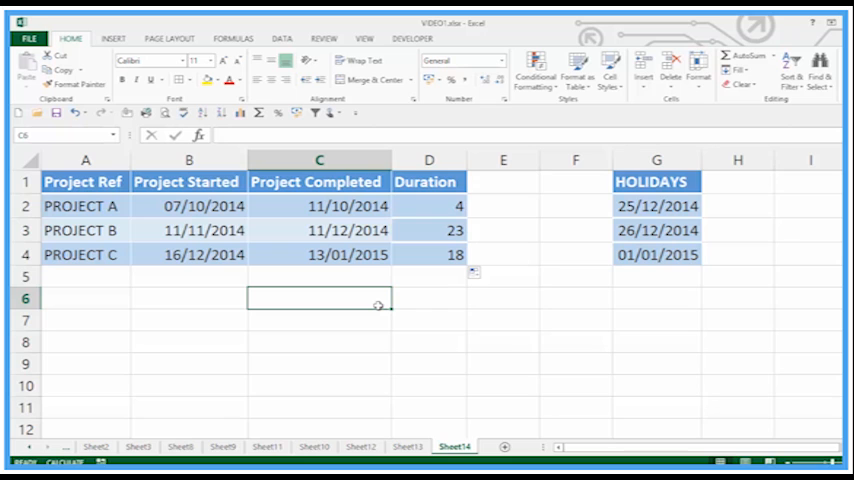
Label a cell '1900 date system' below the table with the date 01/01/1900 beneath it
type("1900")
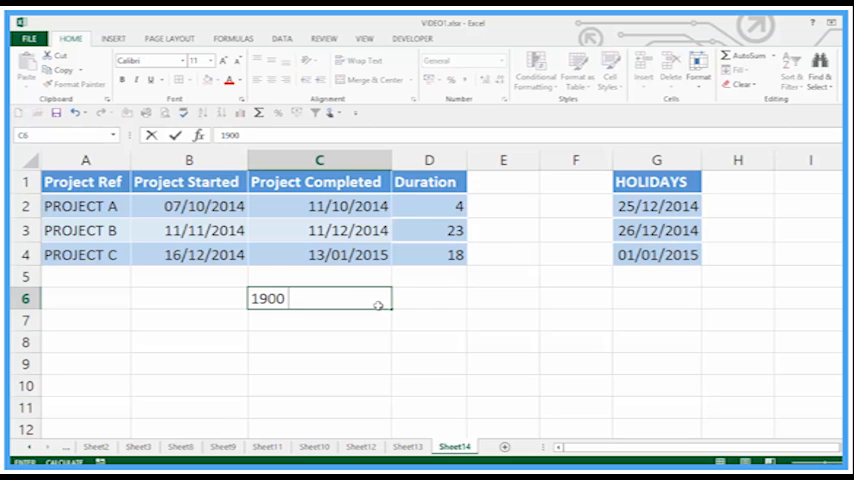
type("date system")
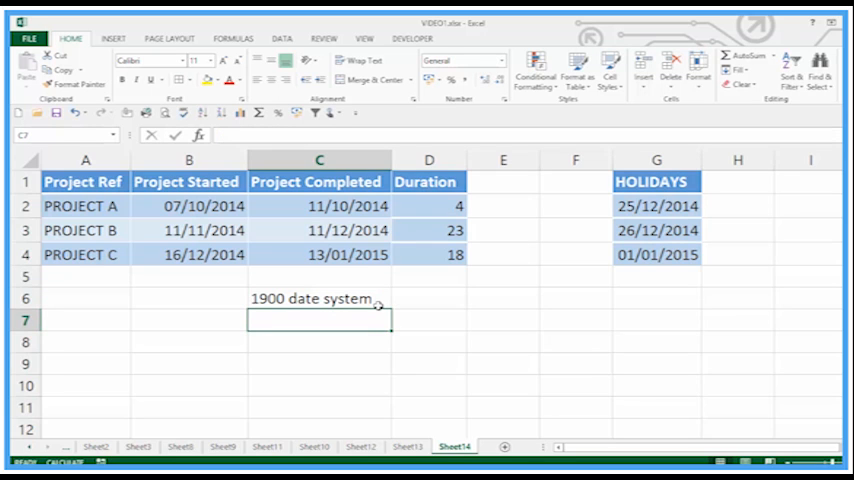
type("01/01/1900")
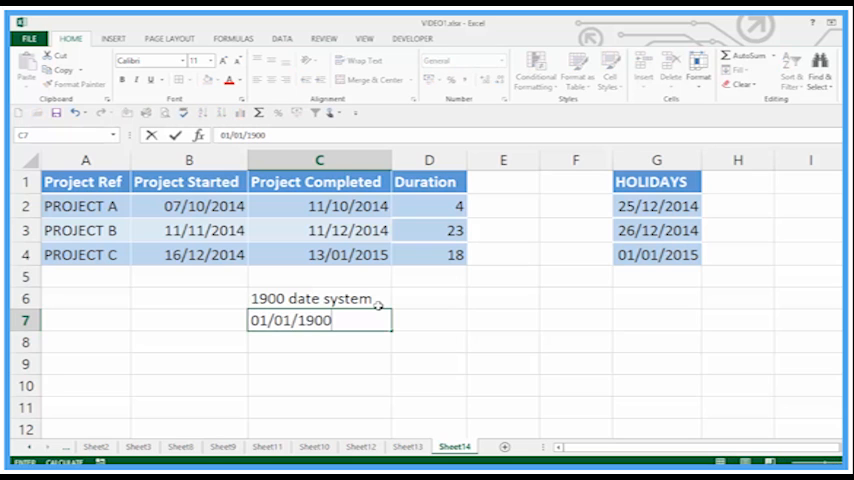
key("Return")
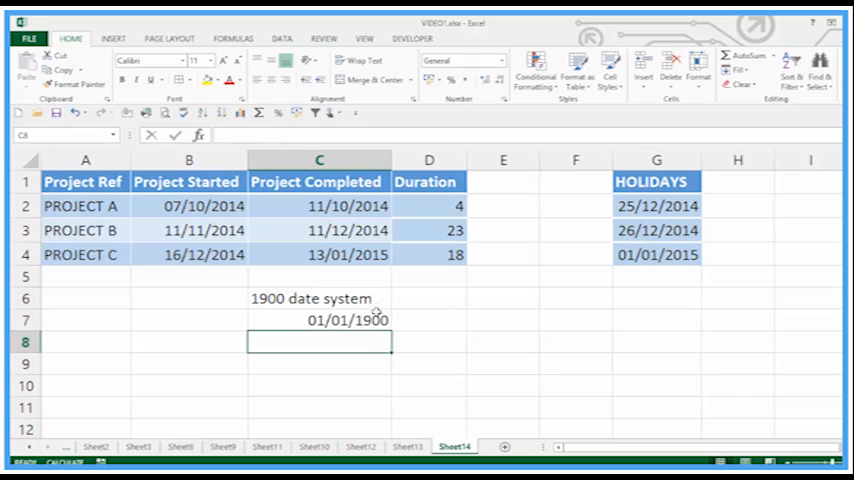
left_click(320, 320)
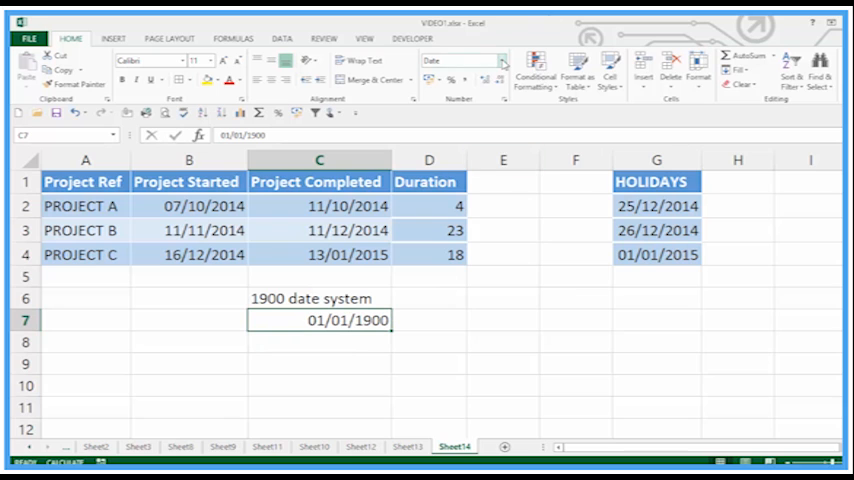
Show 01/01/1900 as General serial number 1, then change the value to 10000
left_click(504, 60)
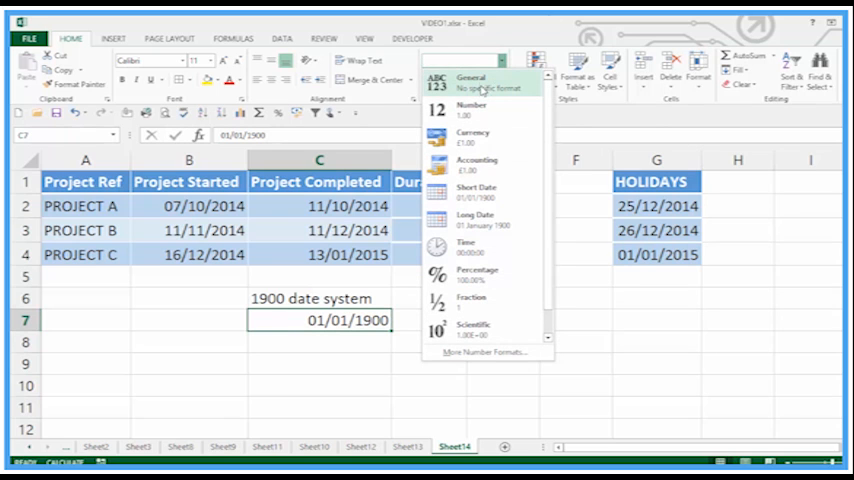
left_click(470, 80)
type("1")
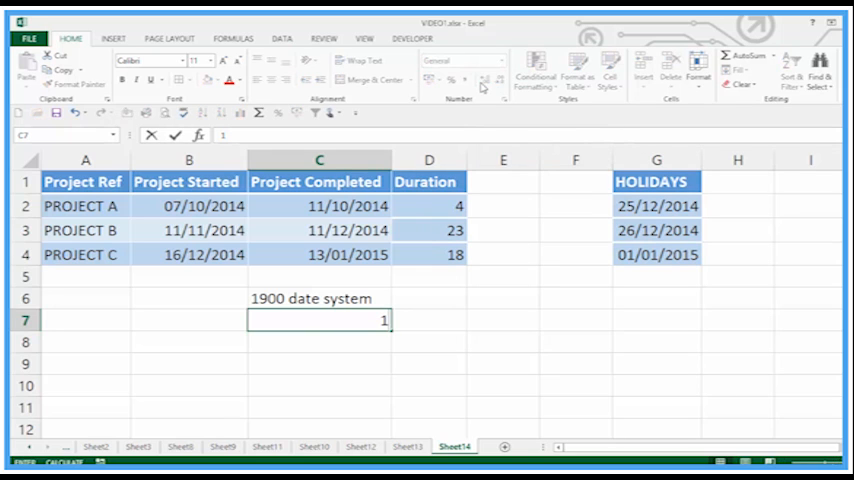
type("0000")
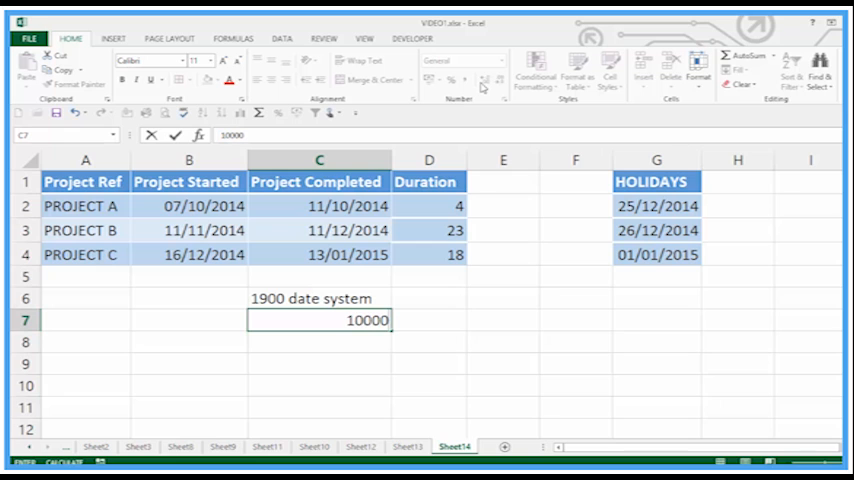
key("Return")
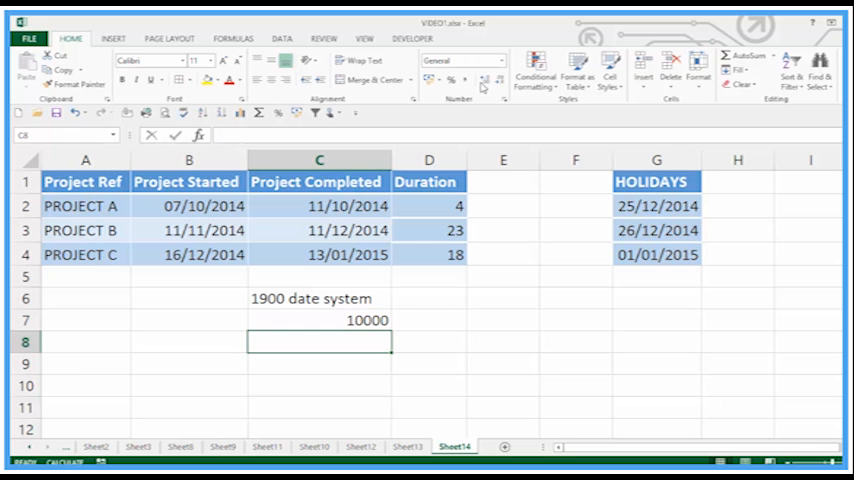
Format 10000 as Short Date so it displays as 18/05/1927
left_click(320, 320)
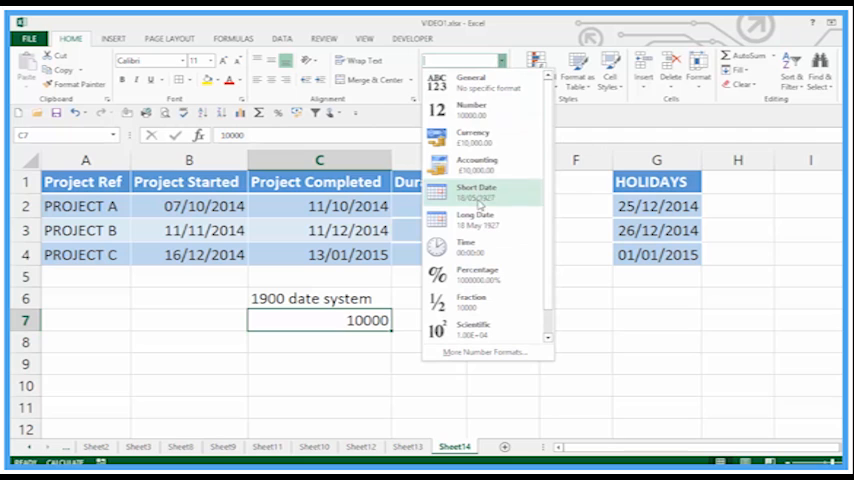
left_click(476, 192)
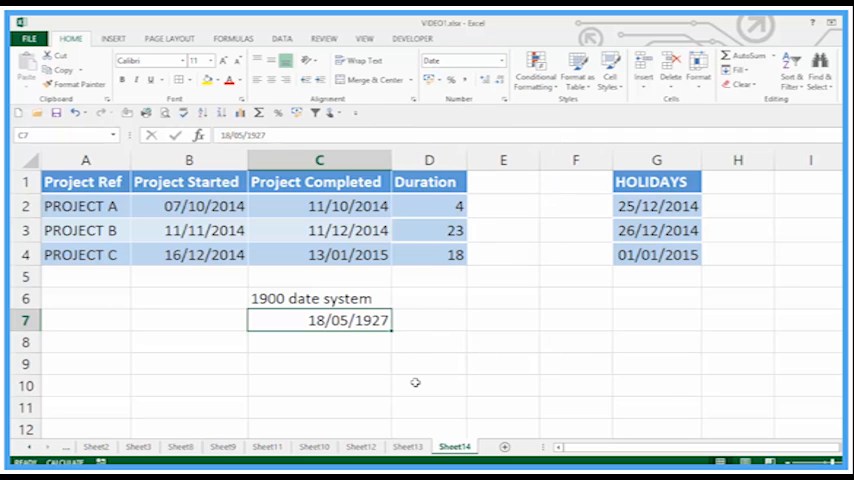
mouse_move(356, 328)
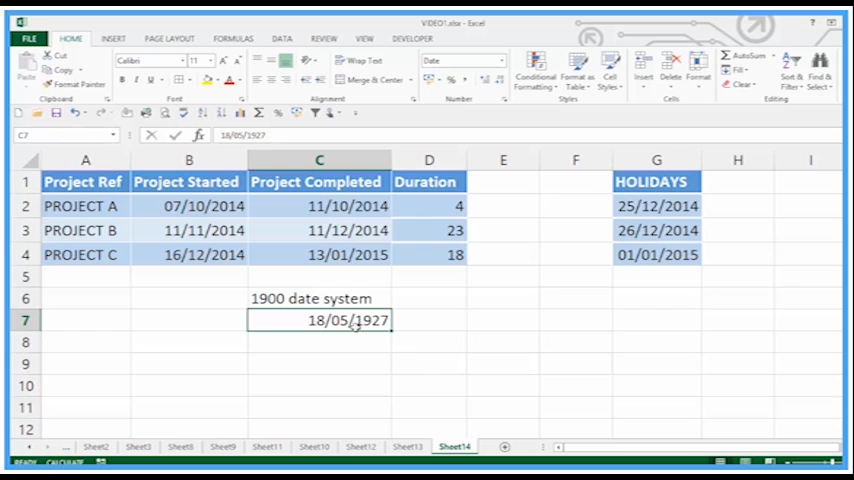